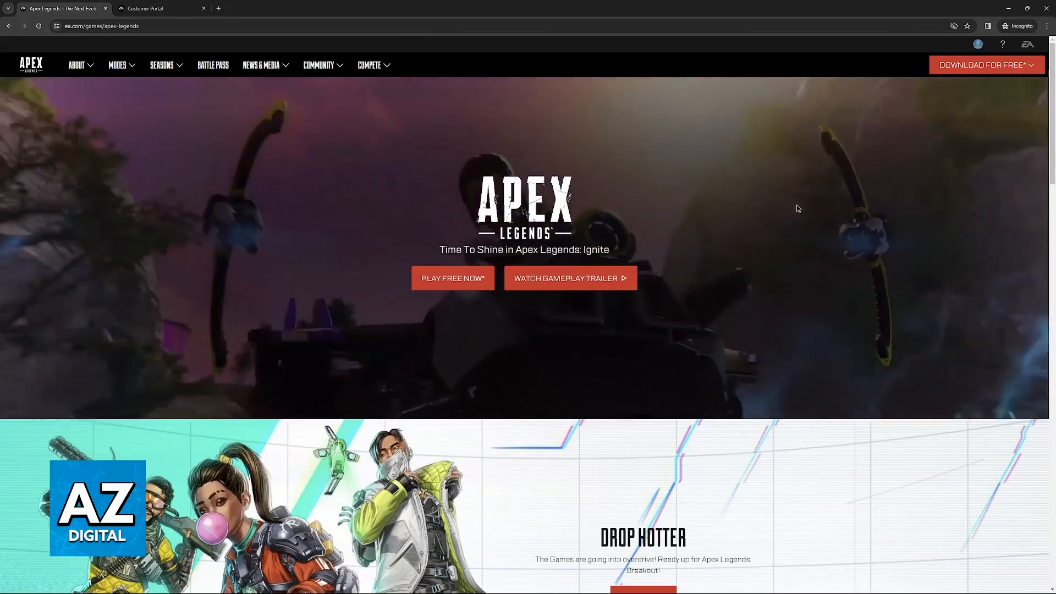
# - Scroll the Apex Legends page, then open the profile avatar's account menu
pyautogui.scroll(-3)
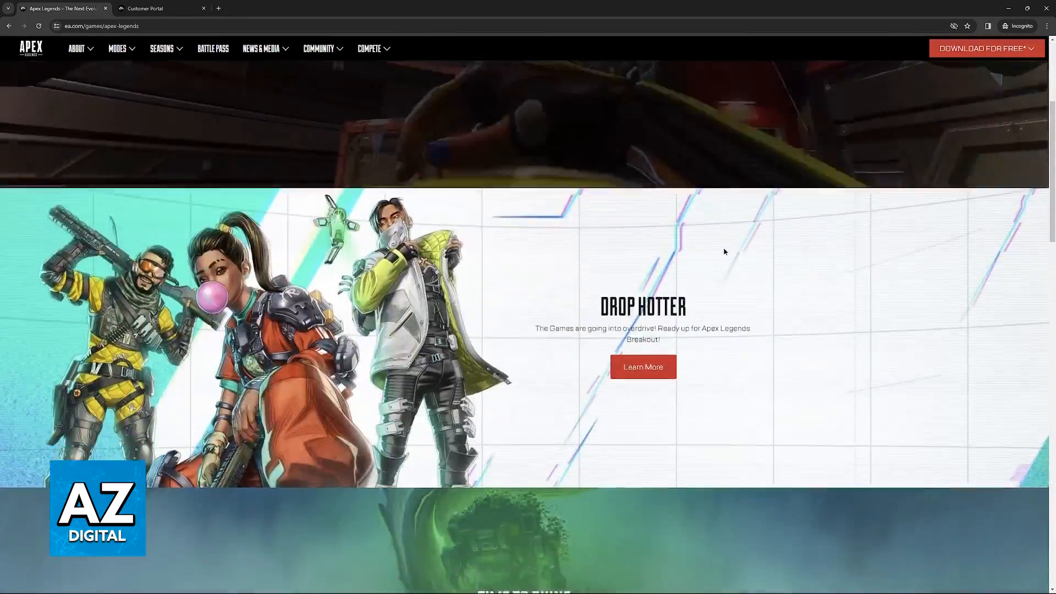
pyautogui.scroll(-3)
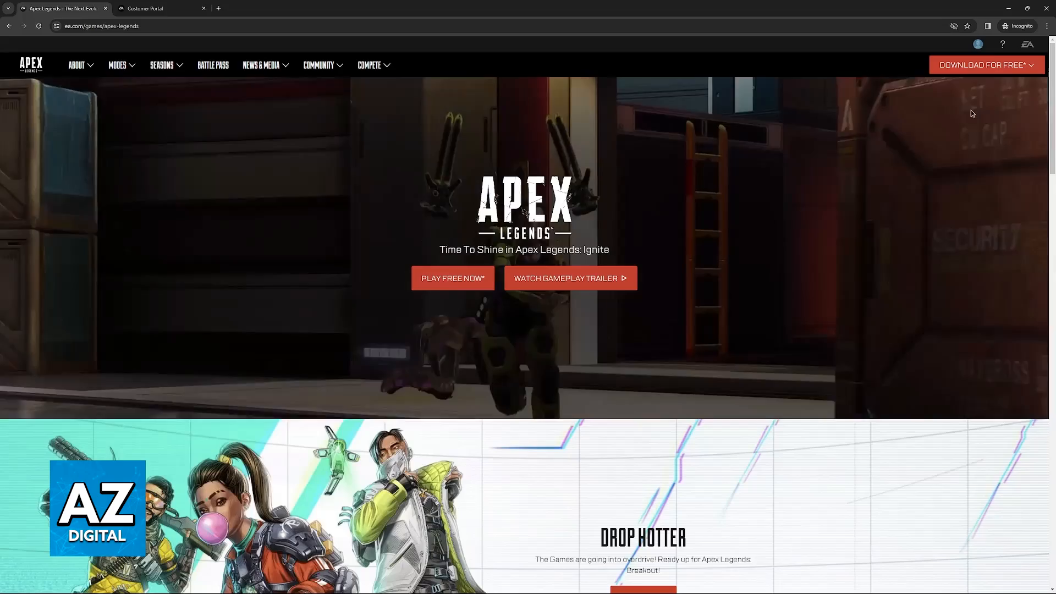
pyautogui.click(977, 44)
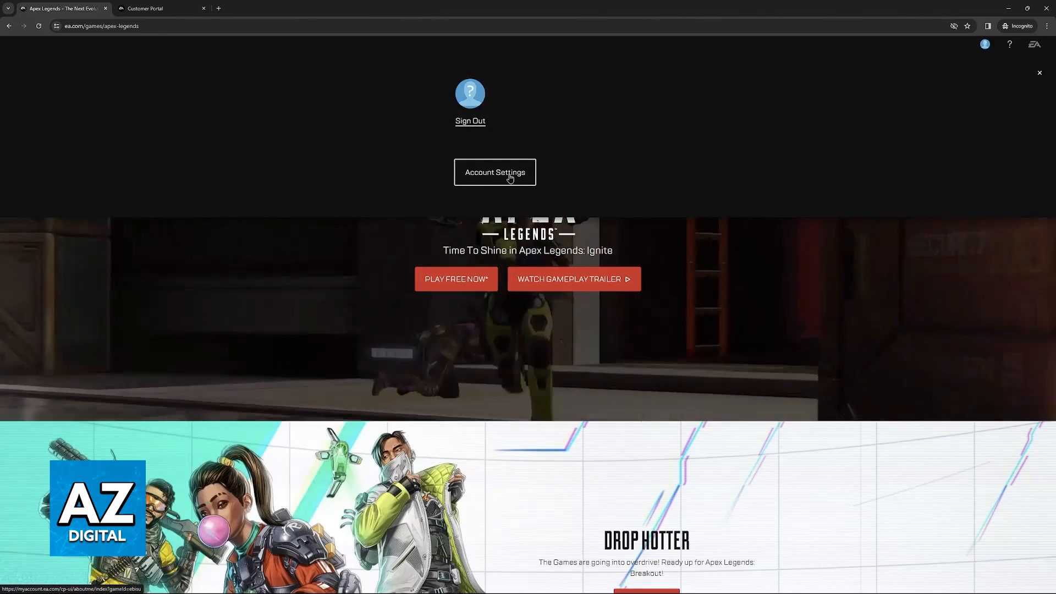
# - Choose Account Settings to reach the My Account About Me page
pyautogui.click(495, 172)
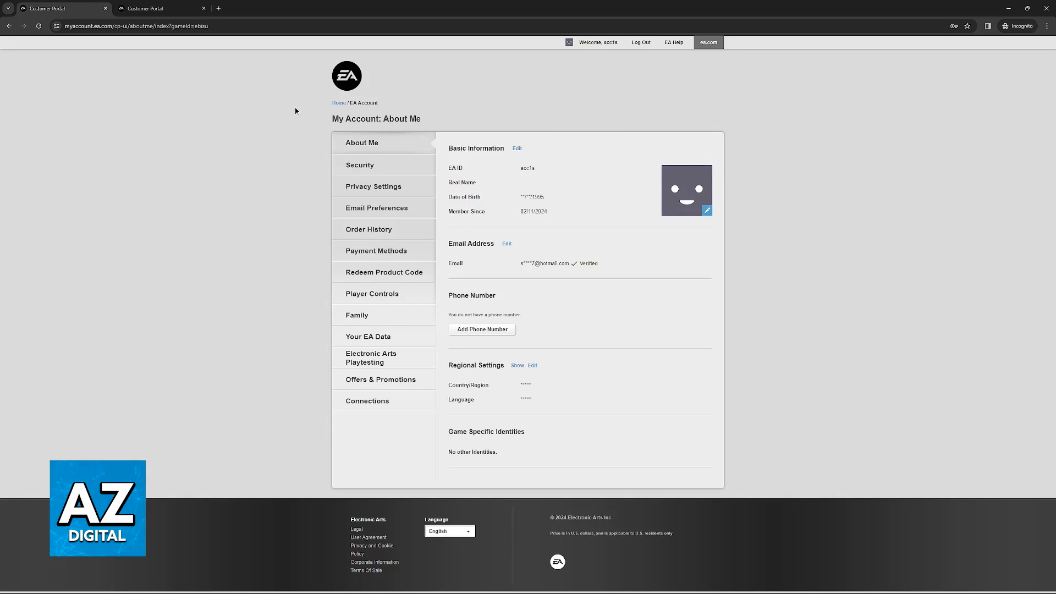
pyautogui.moveTo(312, 168)
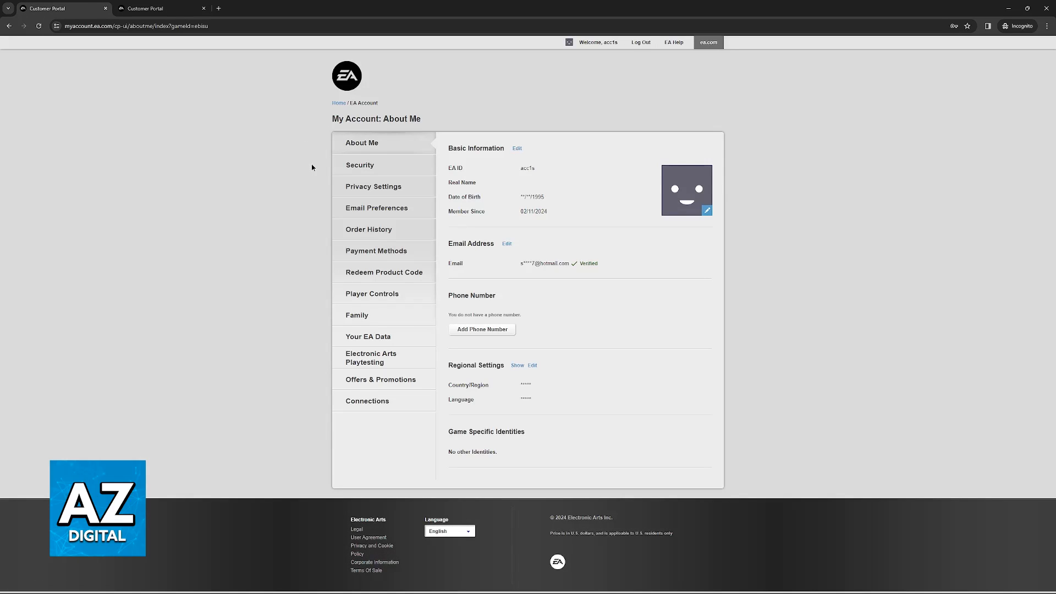
pyautogui.moveTo(328, 336)
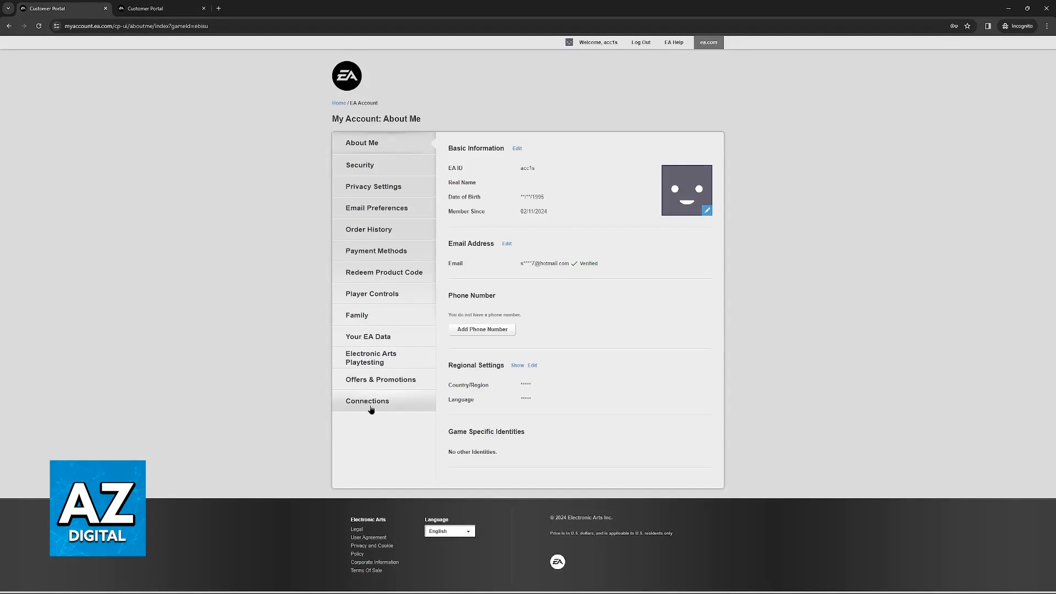
# - Select Connections in the My Account sidebar
pyautogui.click(368, 401)
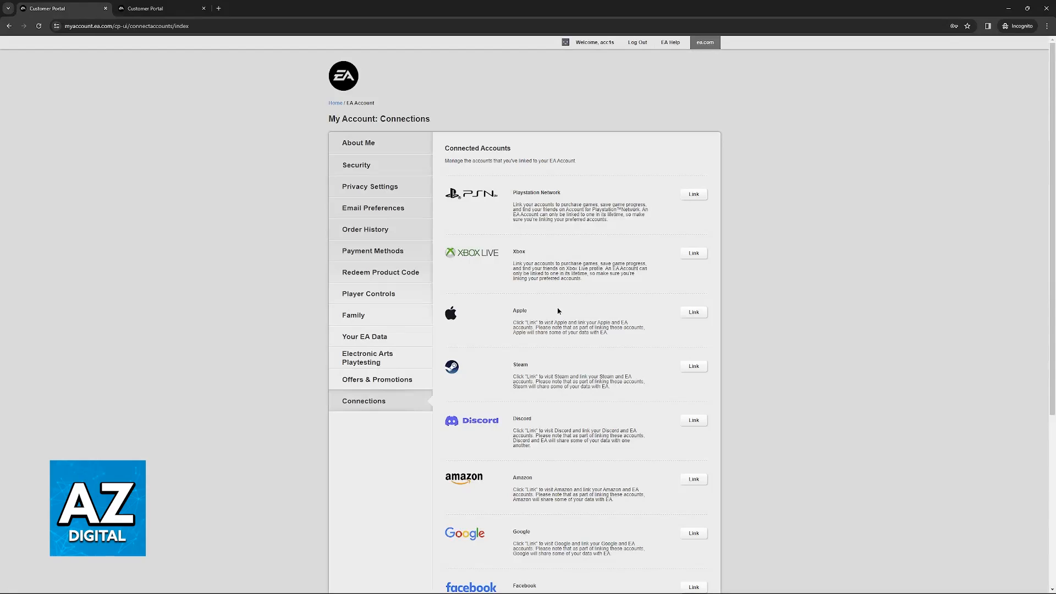
pyautogui.moveTo(510, 366)
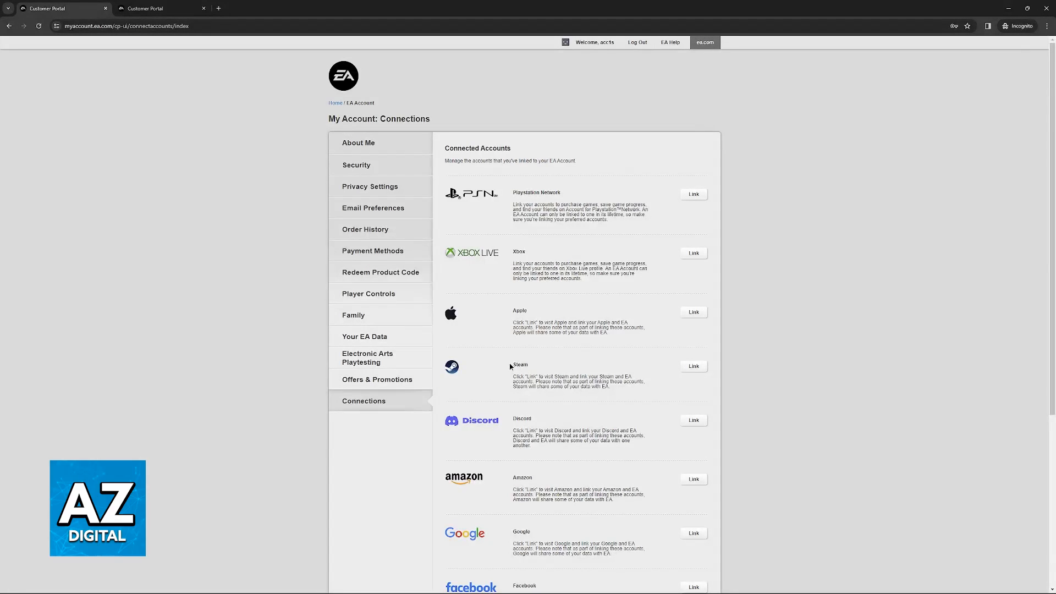
pyautogui.moveTo(599, 409)
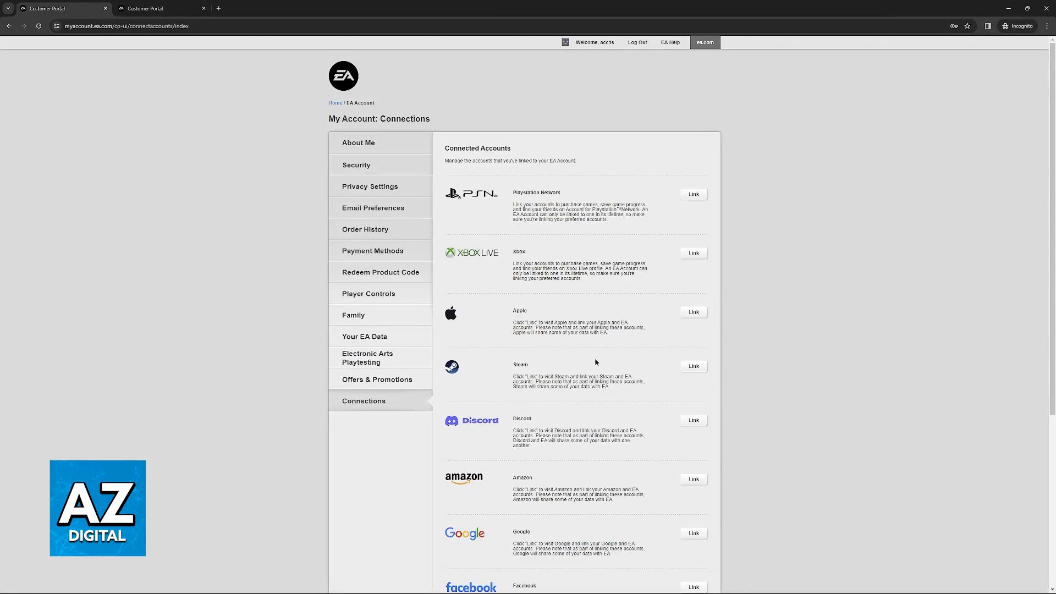
pyautogui.moveTo(608, 221)
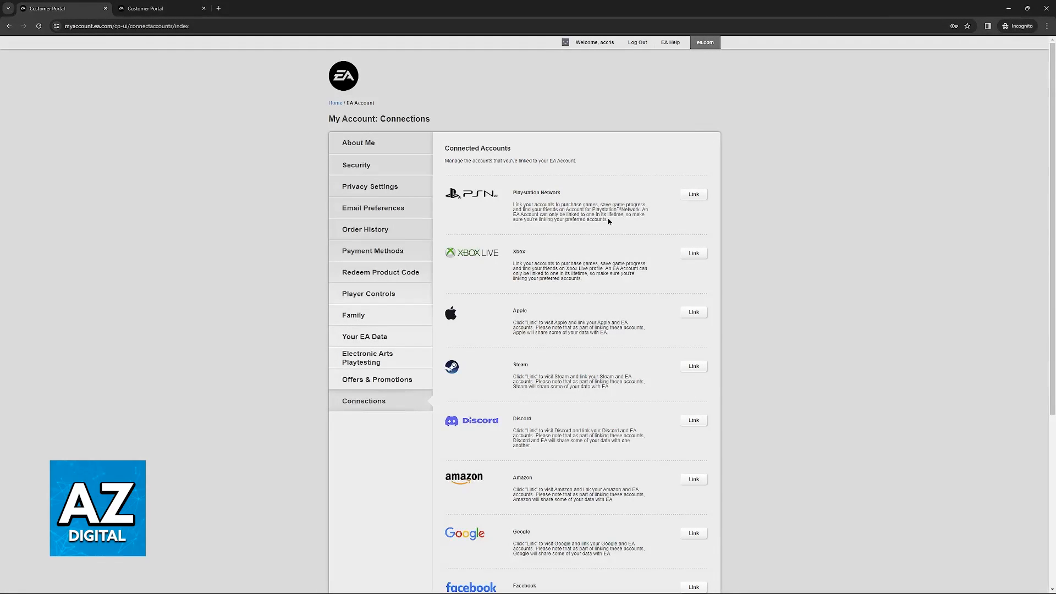
# - Click Link beside PlayStation Network to bring up its sign-in verification popup
pyautogui.click(694, 195)
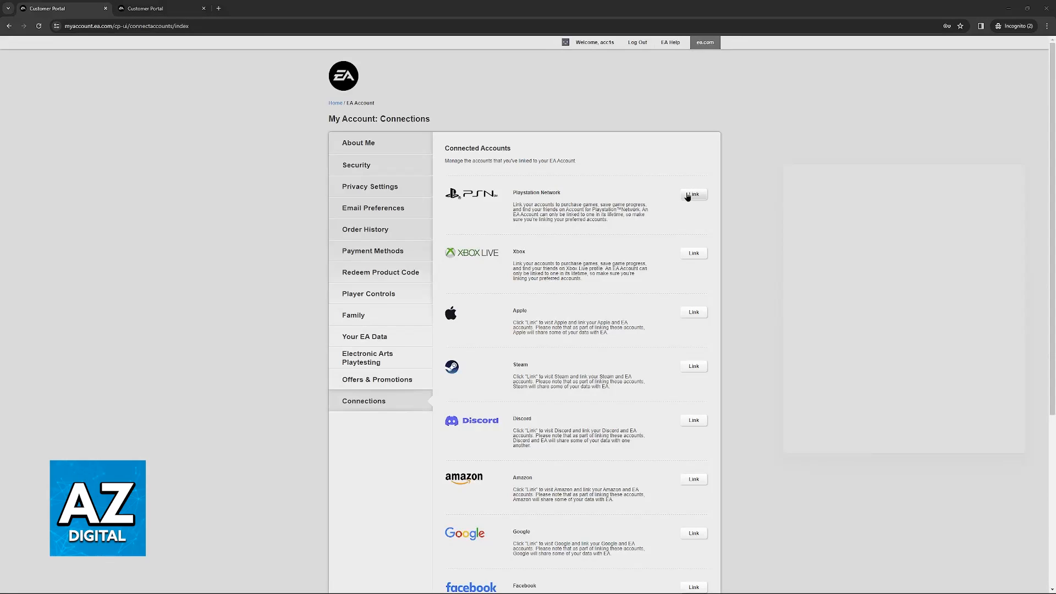
pyautogui.click(694, 194)
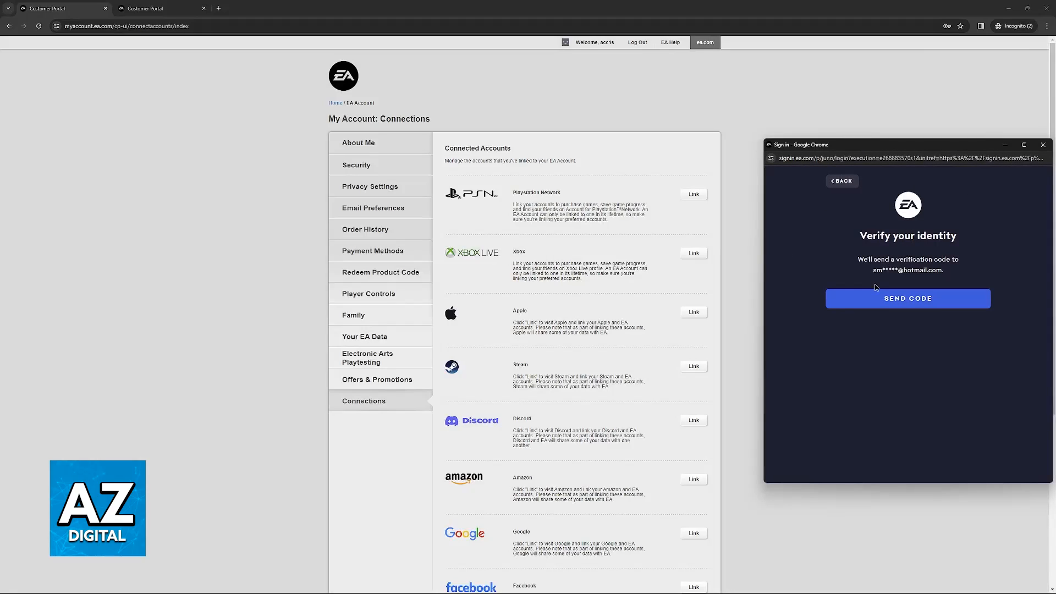
pyautogui.moveTo(848, 257)
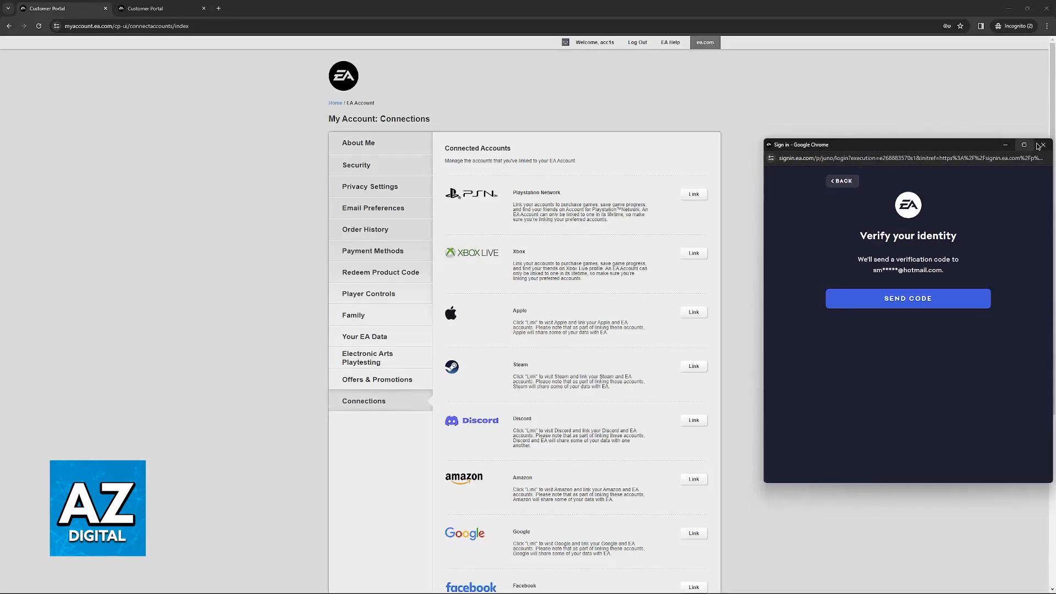
# - Close the Sign in popup and scroll the Connections page
pyautogui.click(1044, 144)
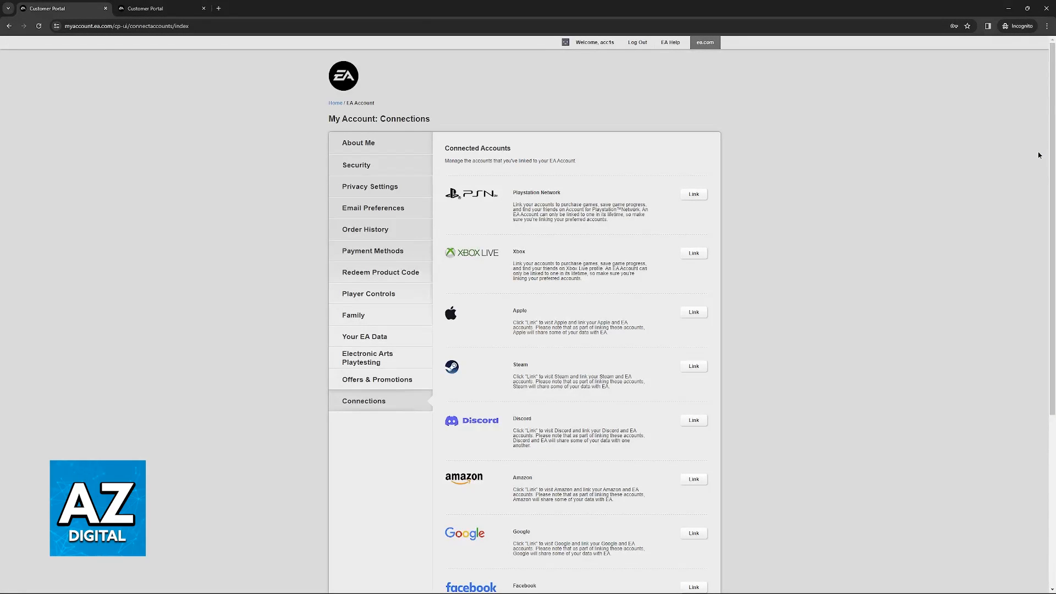
pyautogui.moveTo(530, 202)
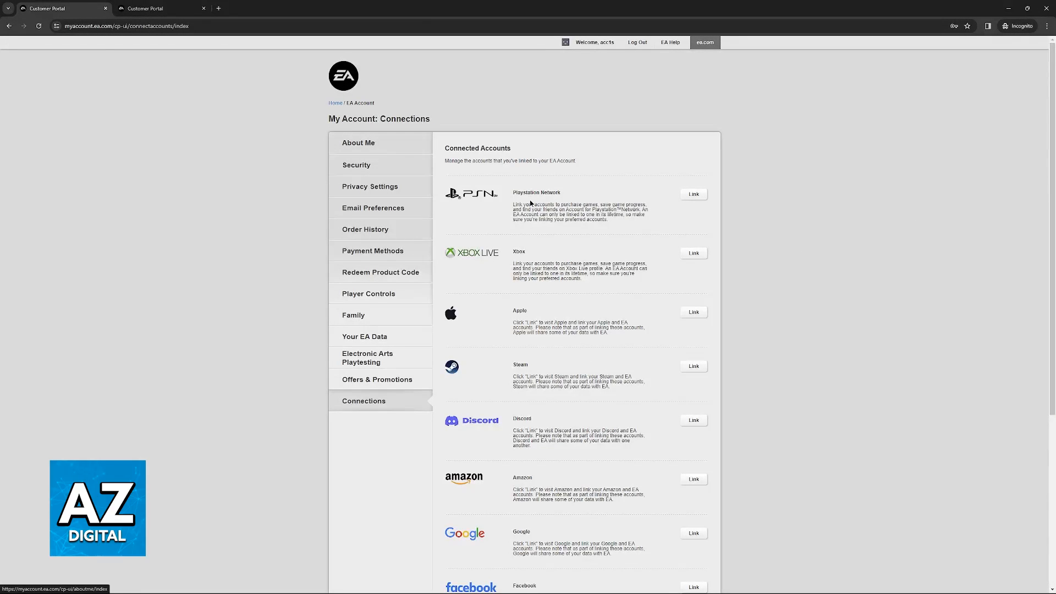
pyautogui.moveTo(501, 353)
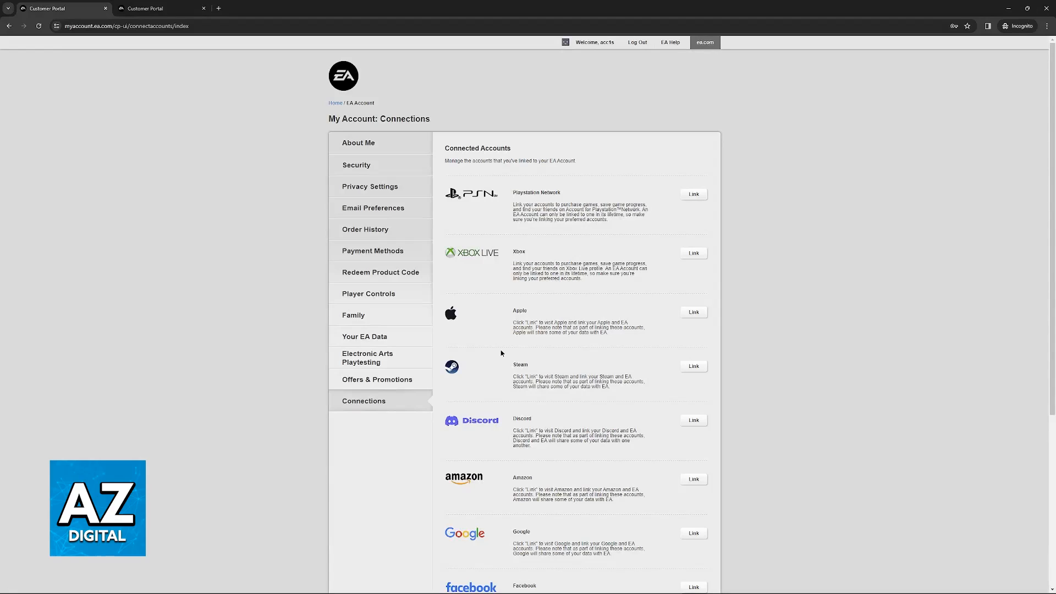
pyautogui.moveTo(522, 370)
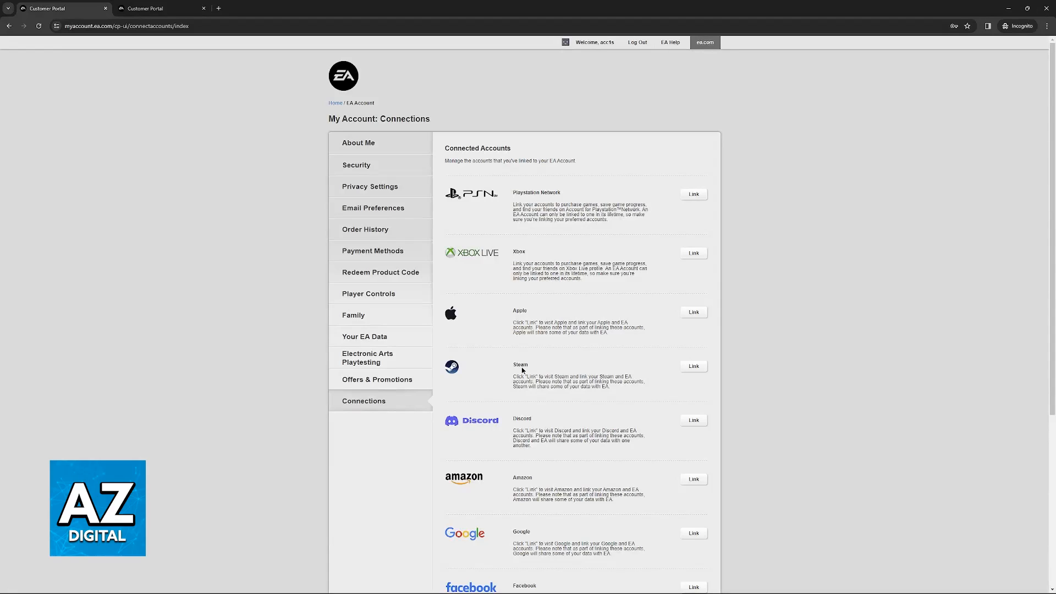
pyautogui.moveTo(567, 334)
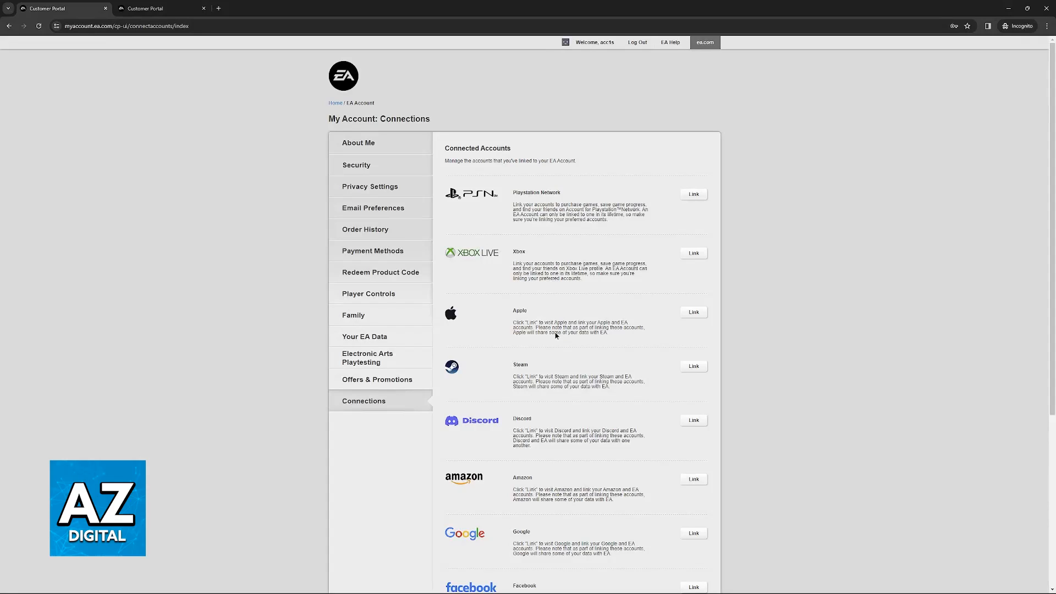
pyautogui.scroll(-3)
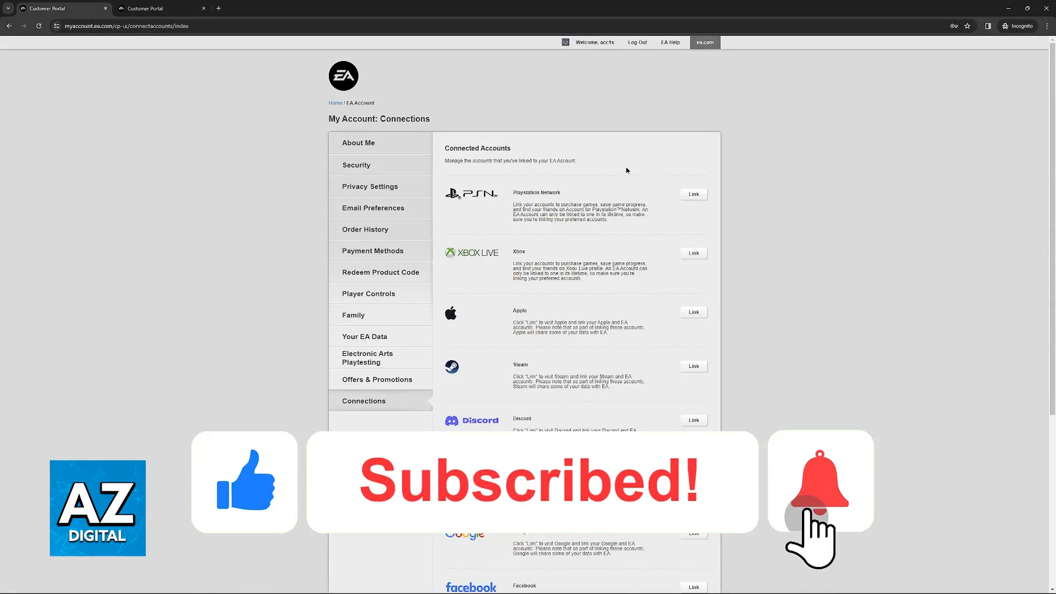
pyautogui.click(821, 482)
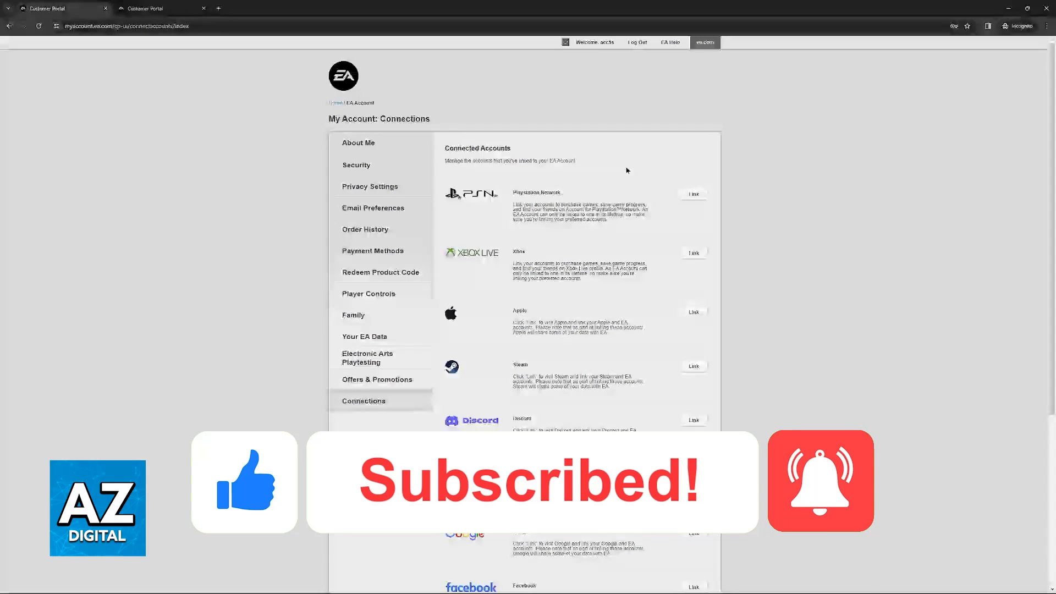